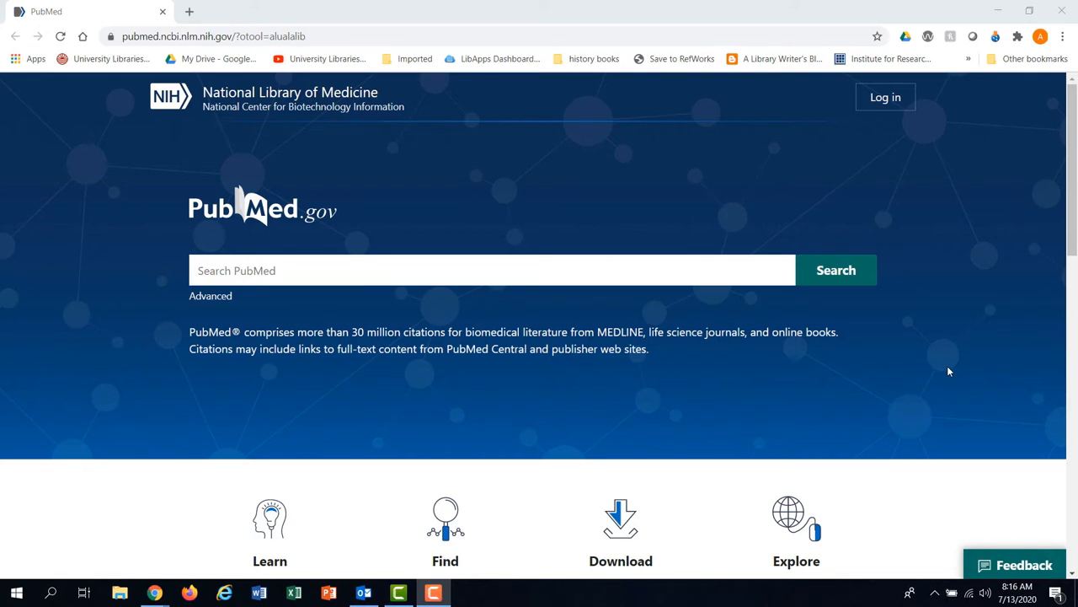
# Search MeSH for 'brain cancer' and go to the Brain Neoplasms term record
pyautogui.scroll(-3)
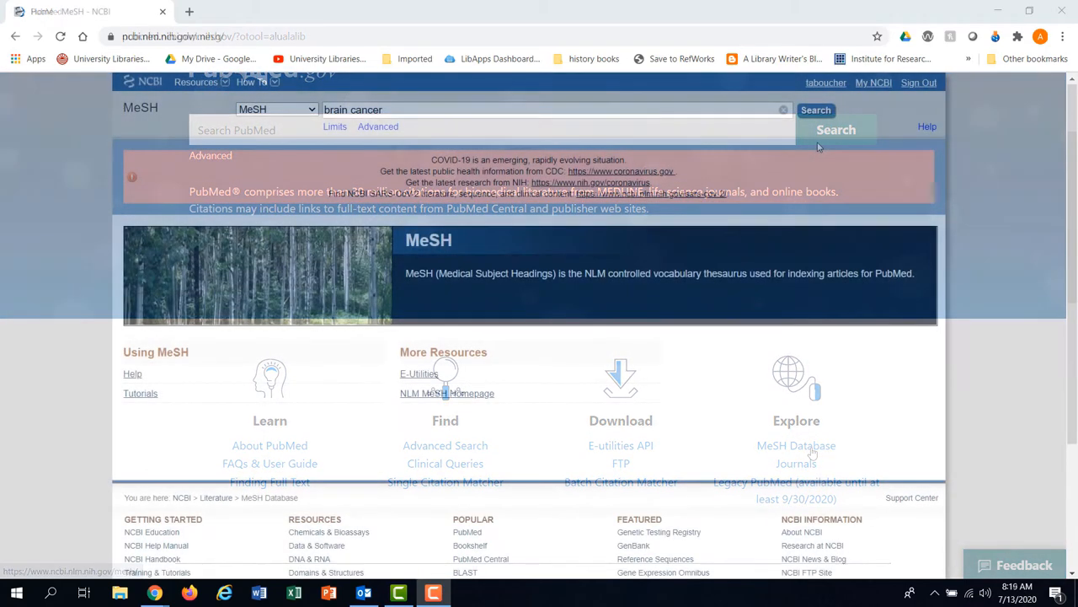
pyautogui.click(816, 110)
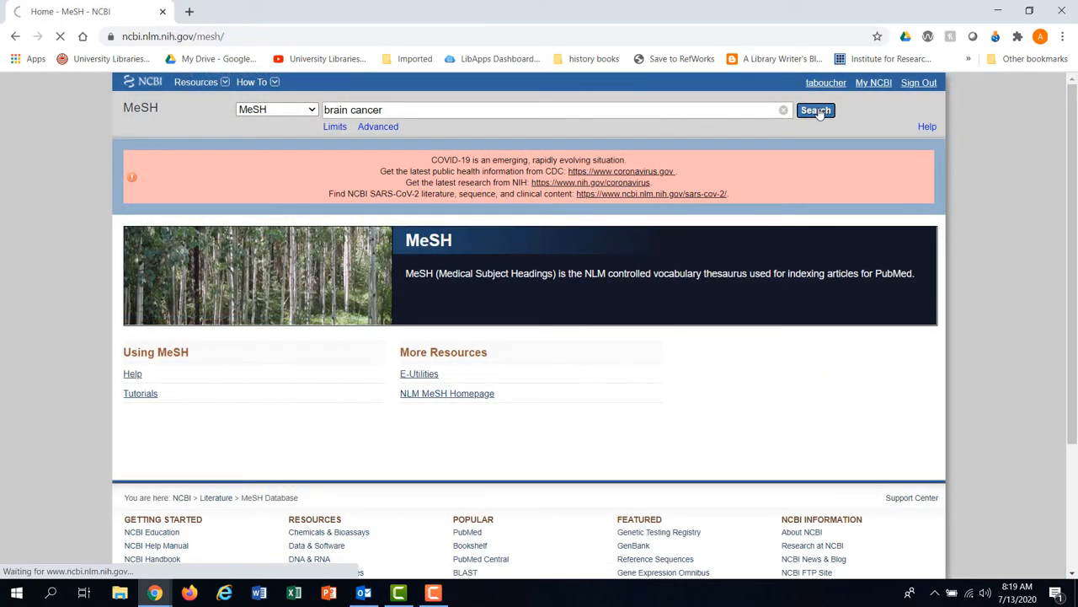
pyautogui.click(815, 111)
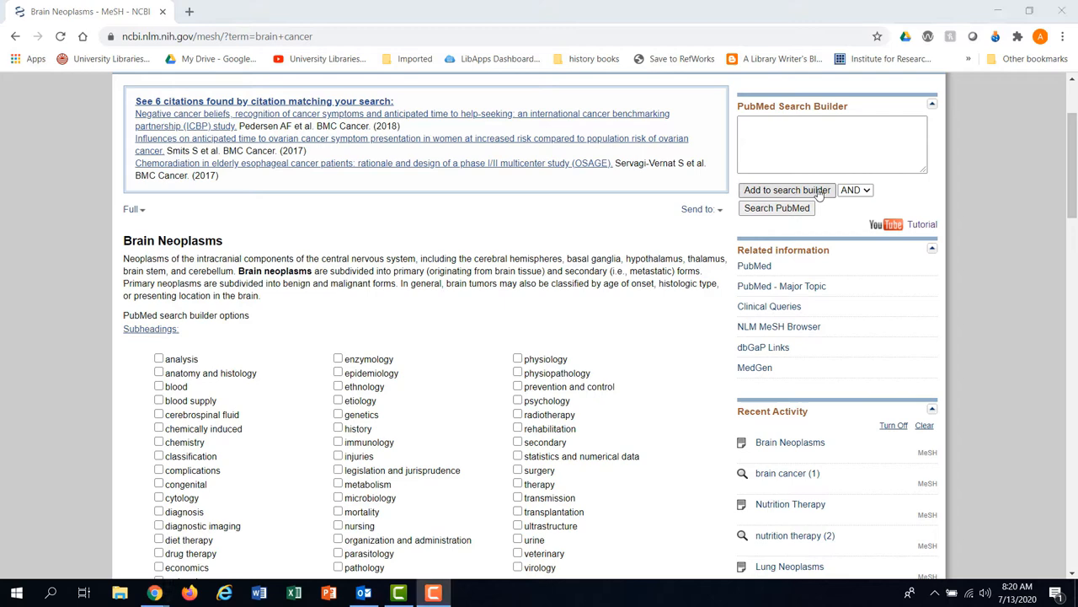
# Add Brain Neoplasms to the search builder and run it in PubMed (~151,000 results)
pyautogui.click(786, 189)
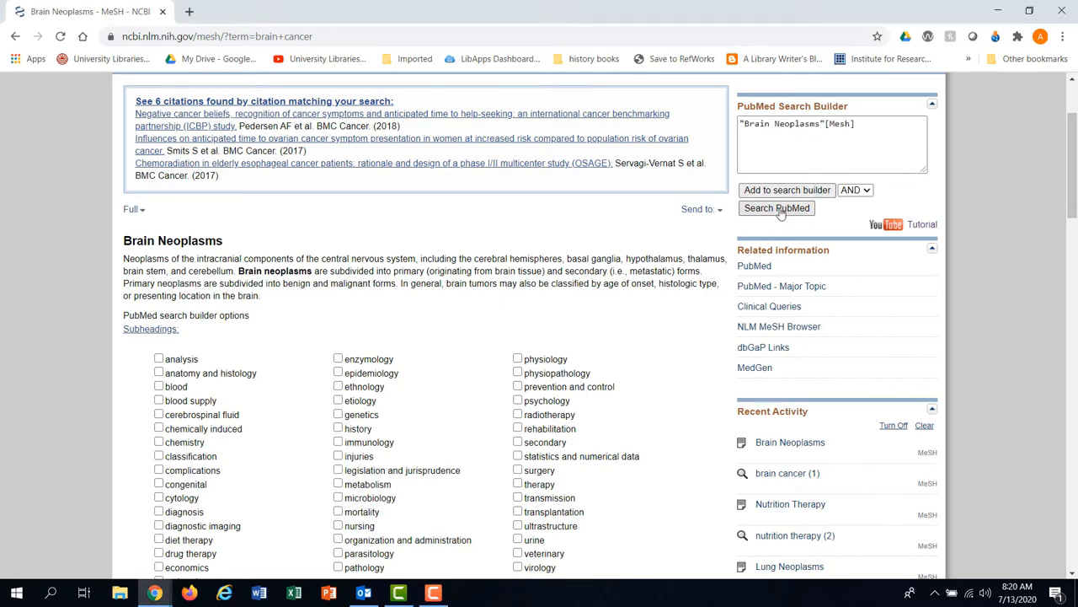
pyautogui.click(775, 208)
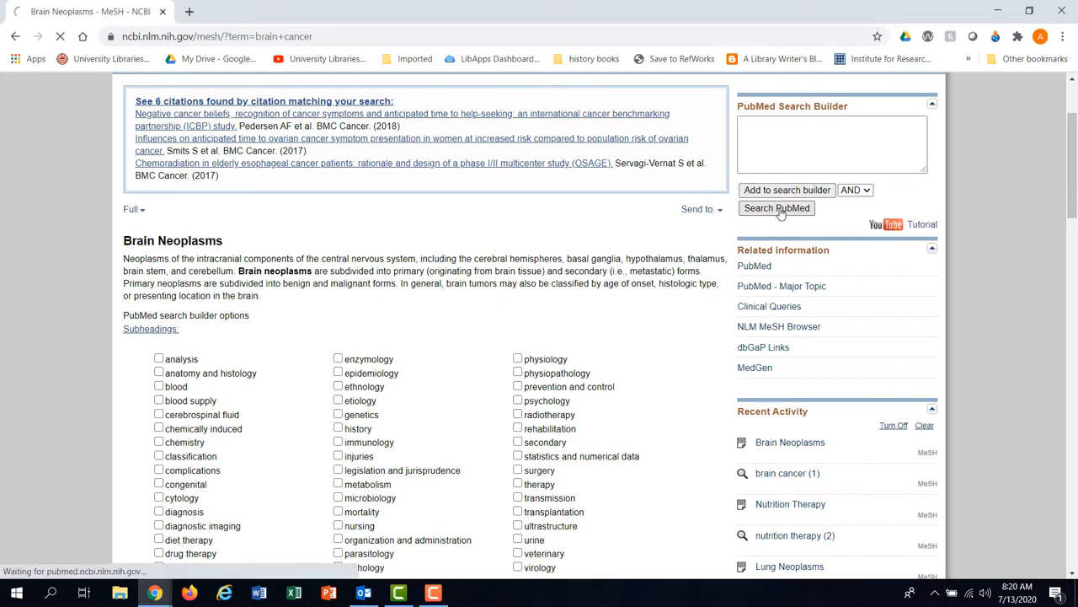
pyautogui.click(775, 209)
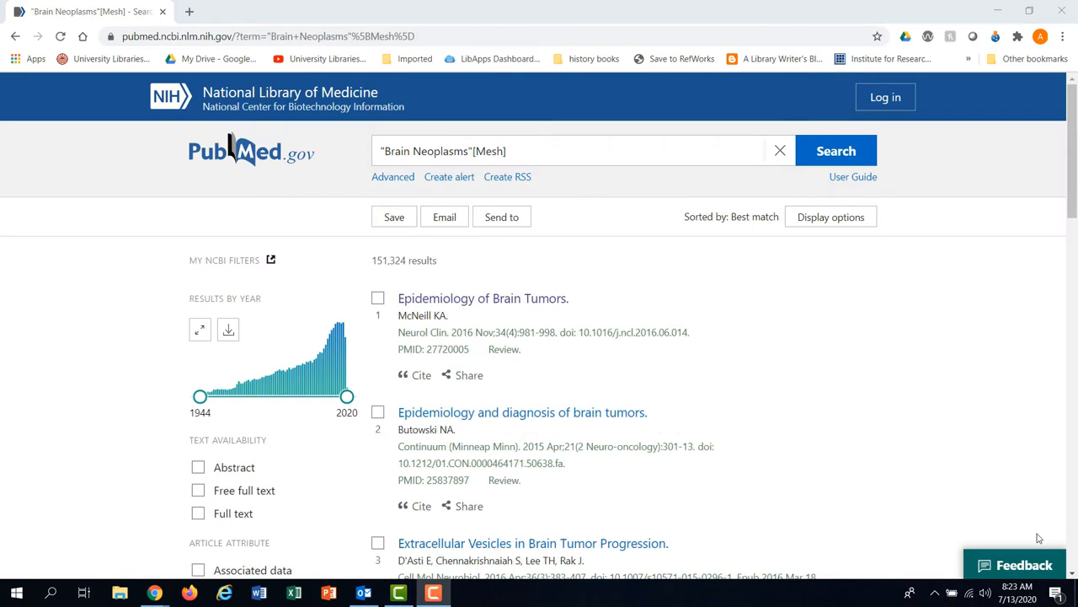
pyautogui.moveTo(587, 377)
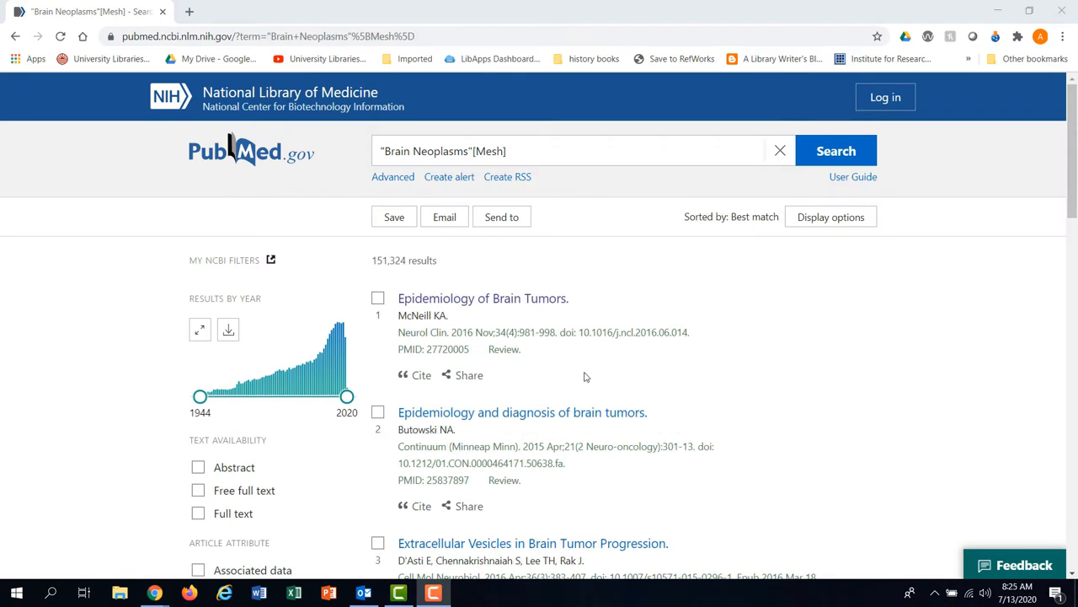
# View the Epidemiology of Brain Tumors article and its MeSH terms list
pyautogui.click(482, 298)
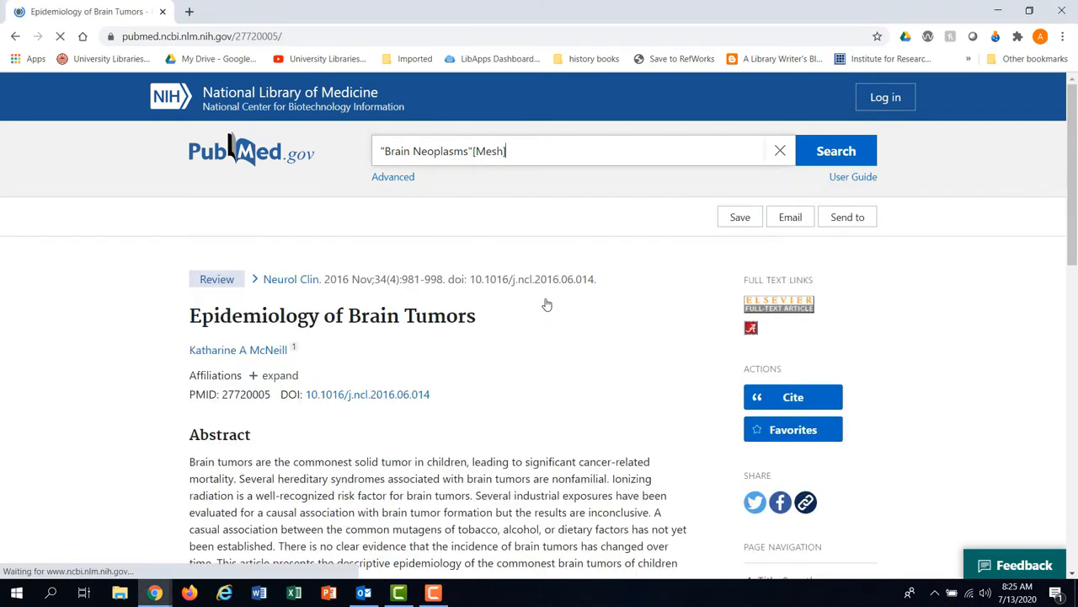
pyautogui.scroll(-3)
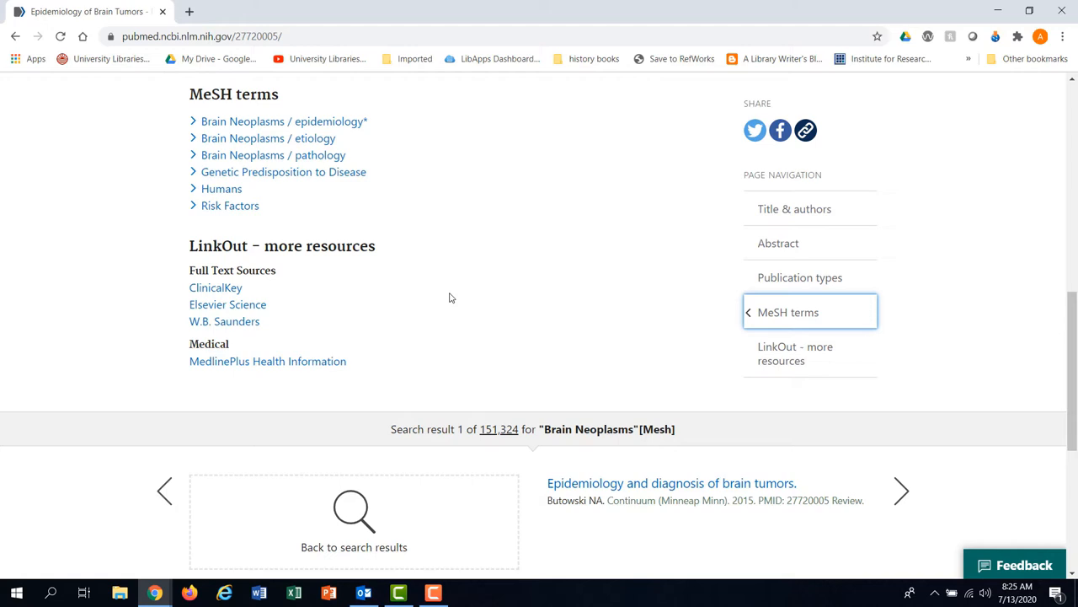
pyautogui.moveTo(398, 226)
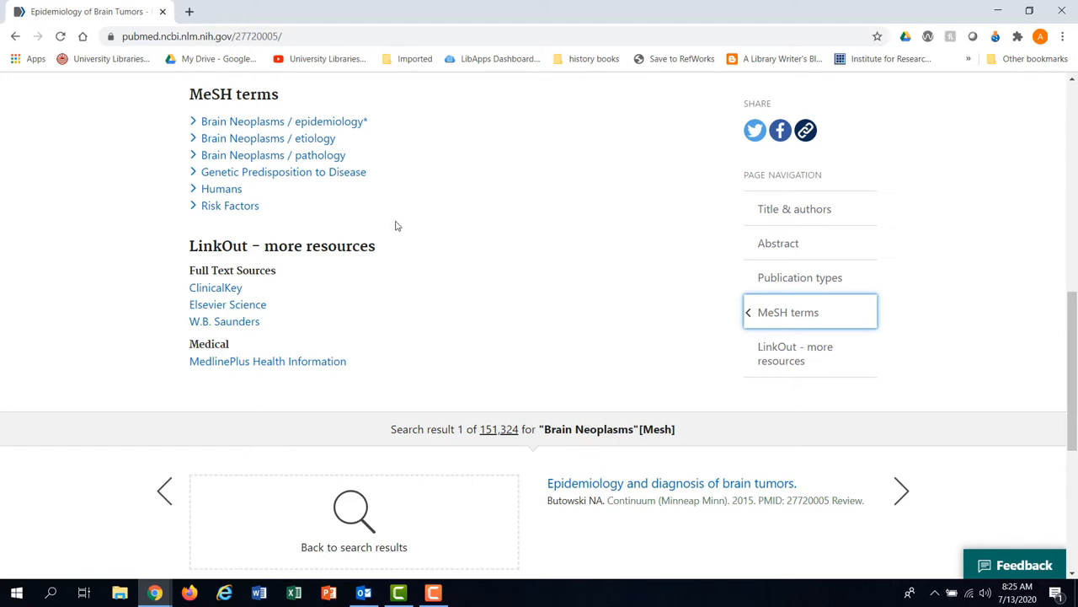
pyautogui.moveTo(379, 200)
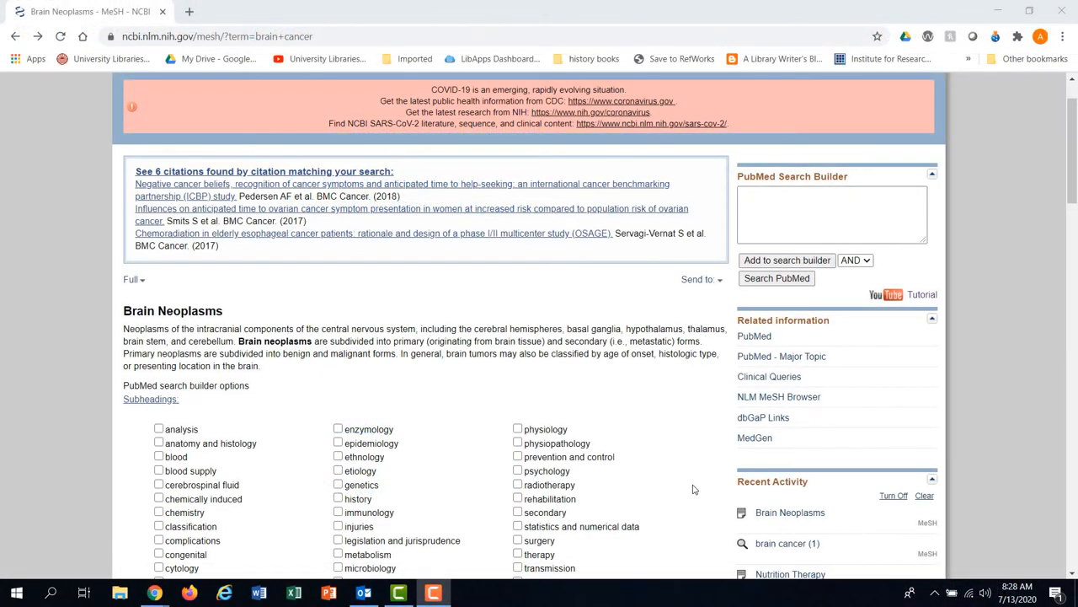
# Restrict the Brain Neoplasms heading to MeSH Major Topic only
pyautogui.scroll(-3)
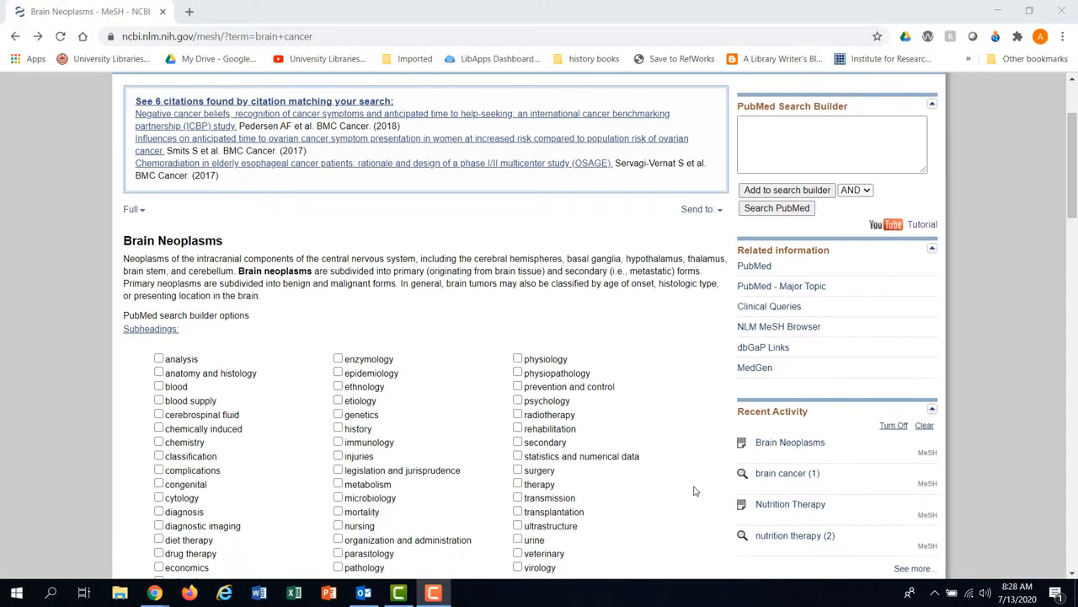
pyautogui.scroll(-3)
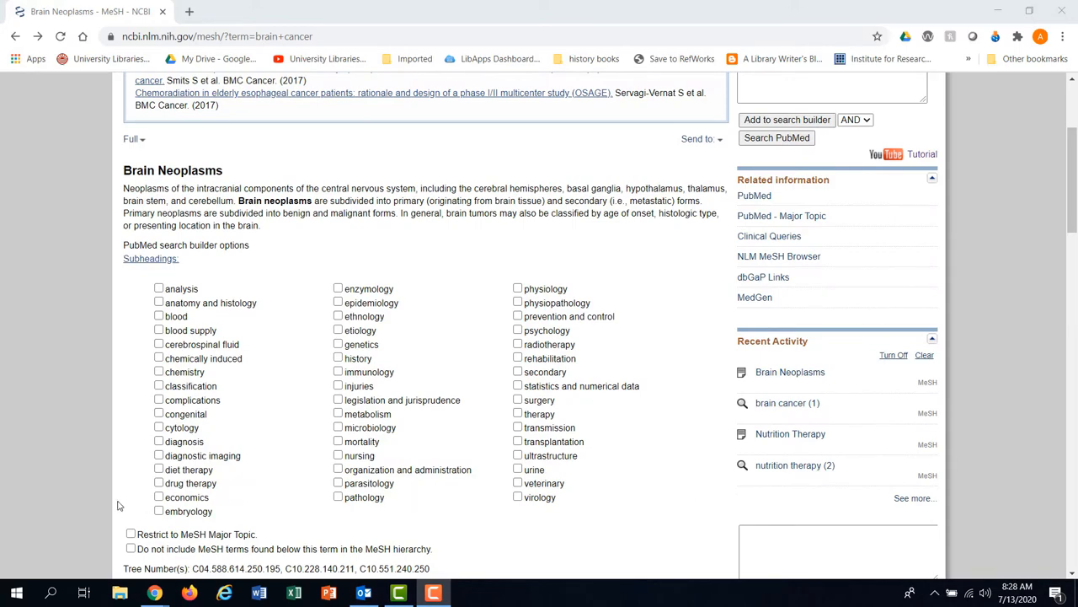
pyautogui.scroll(-3)
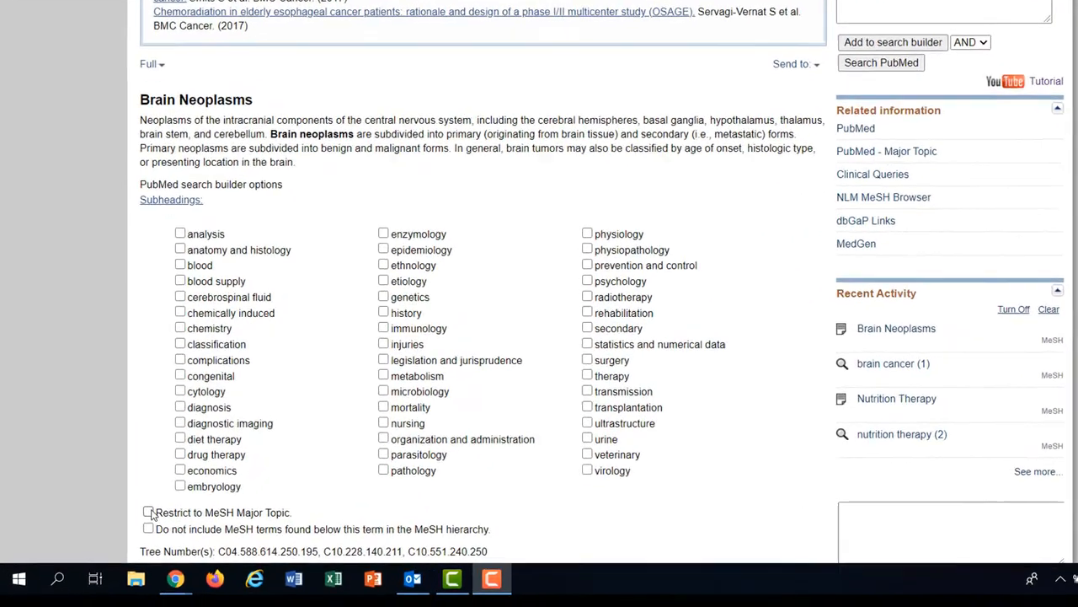
pyautogui.click(148, 512)
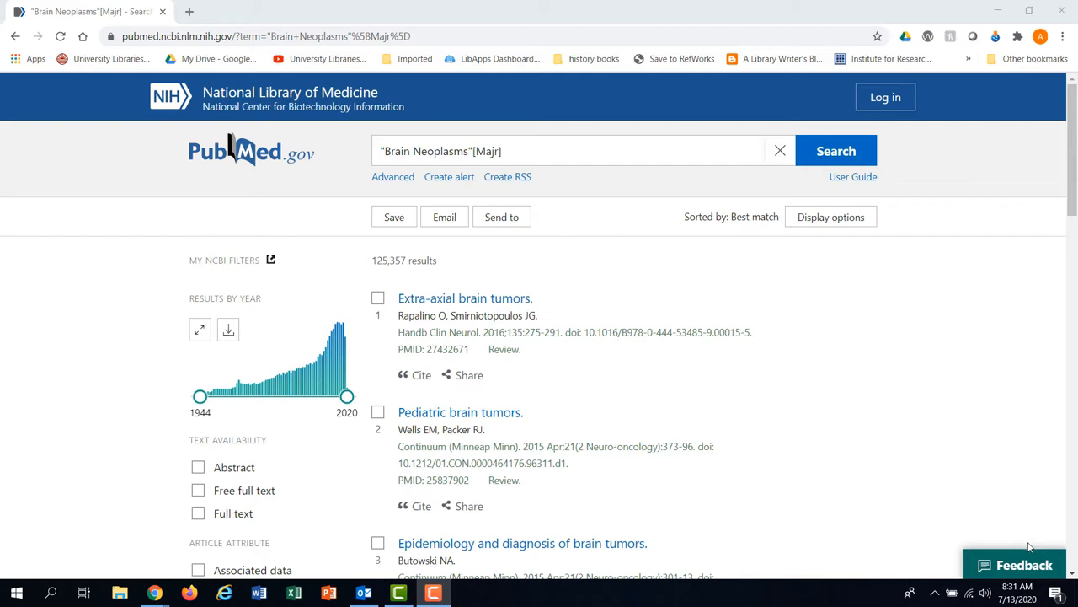
pyautogui.moveTo(1028, 548)
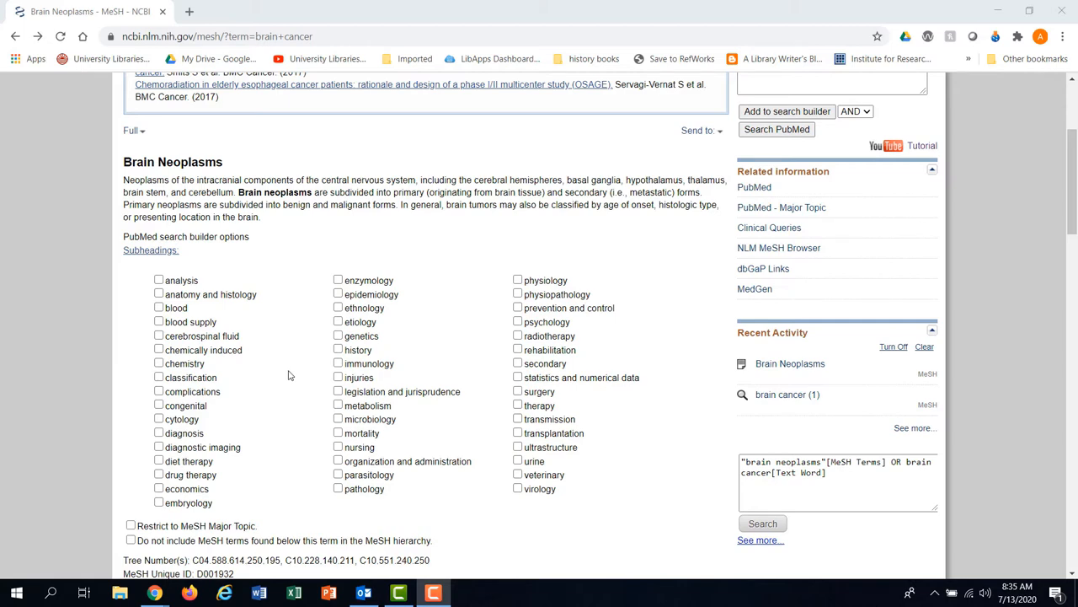
# Review the Brain Neoplasms subterm tree, then exclude narrower hierarchy terms from the search
pyautogui.scroll(-3)
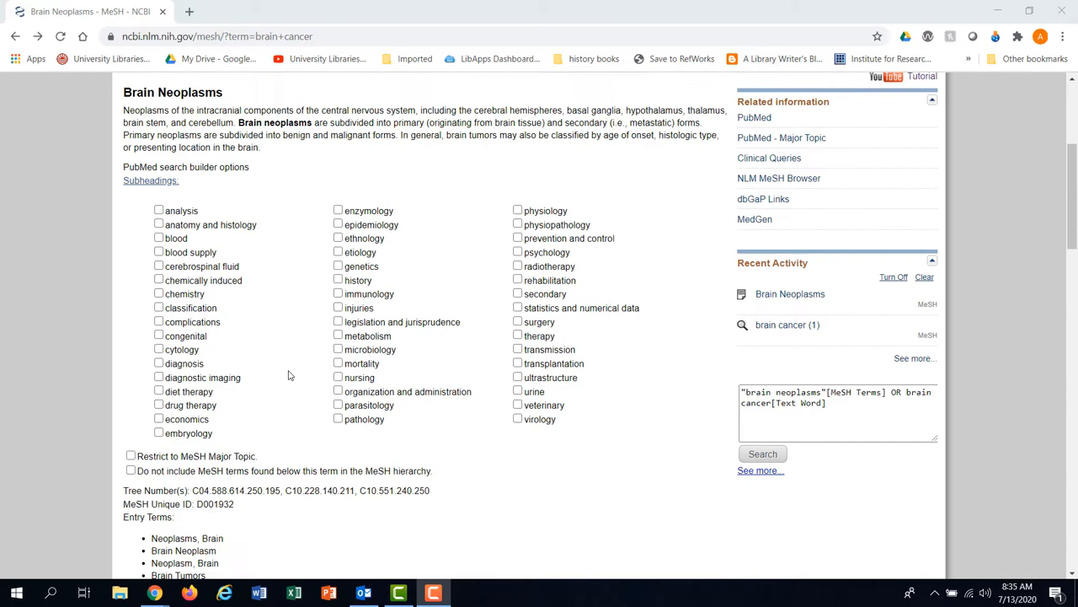
pyautogui.scroll(-3)
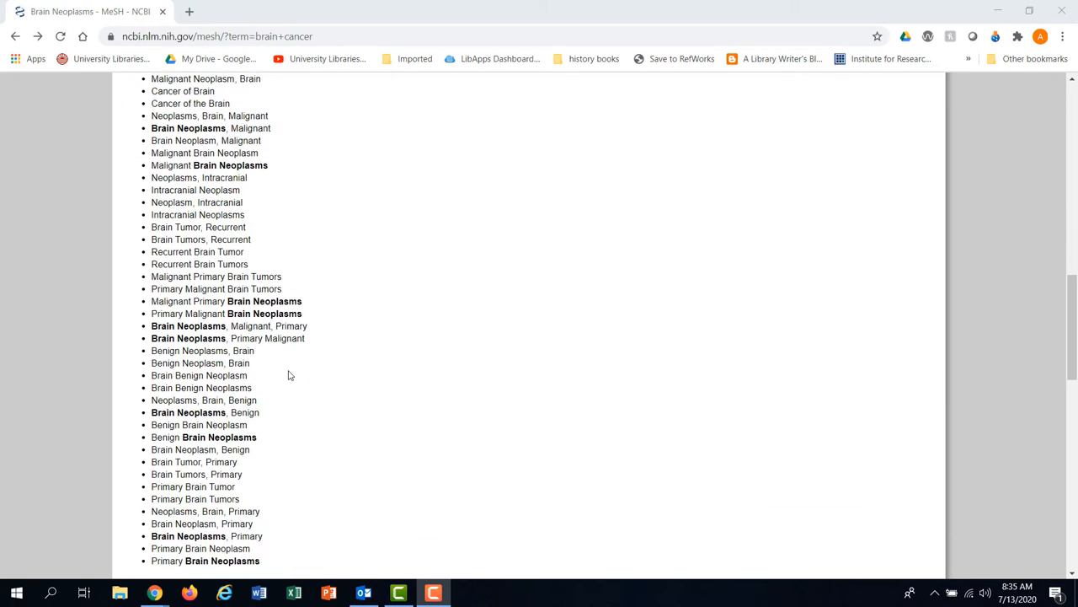
pyautogui.scroll(-3)
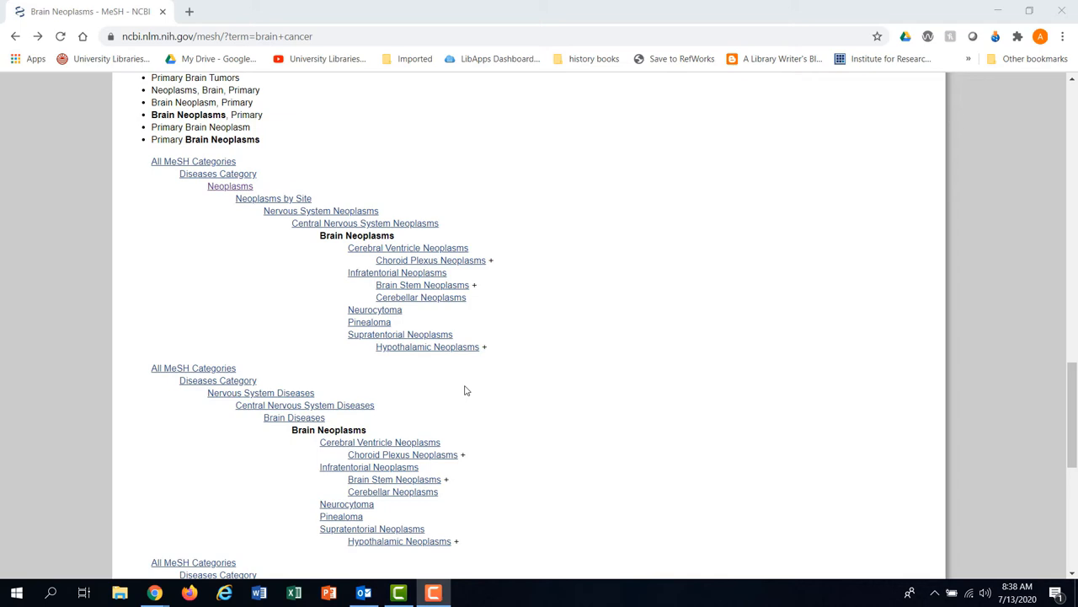
pyautogui.scroll(3)
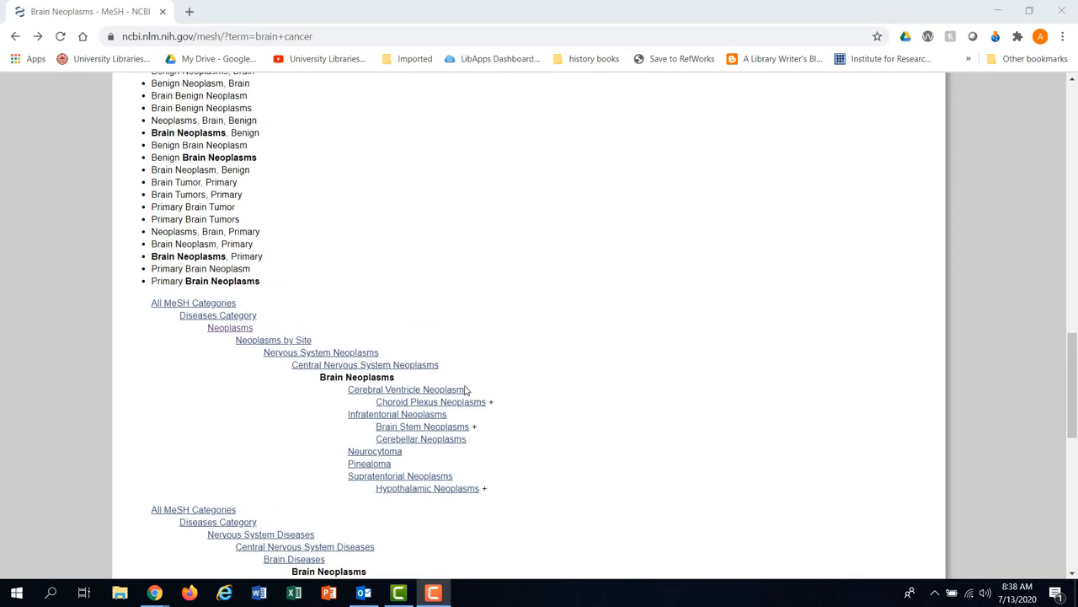
pyautogui.scroll(3)
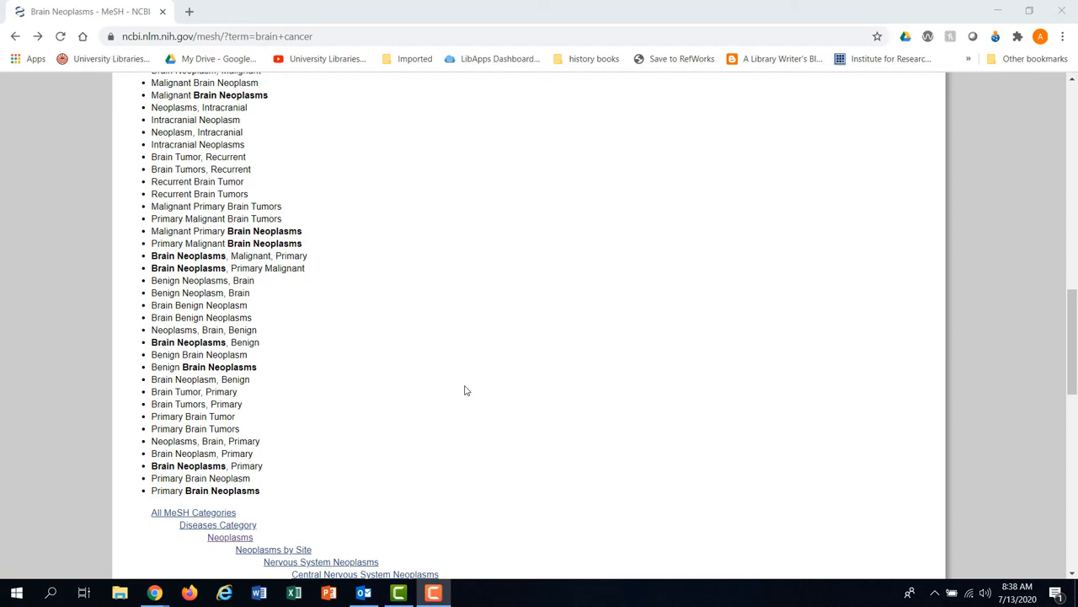
pyautogui.scroll(3)
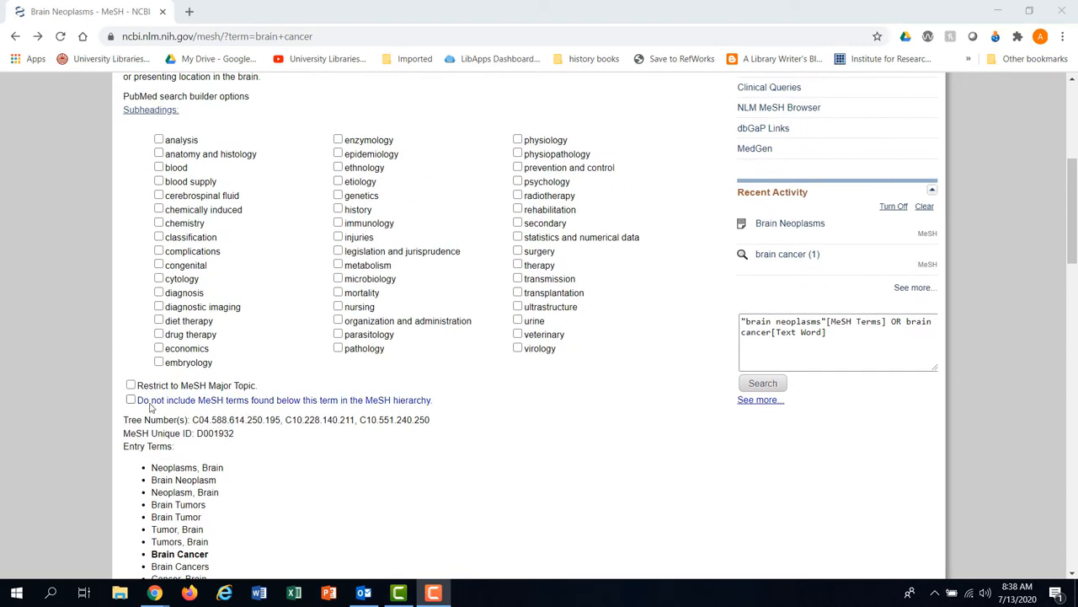
pyautogui.click(131, 399)
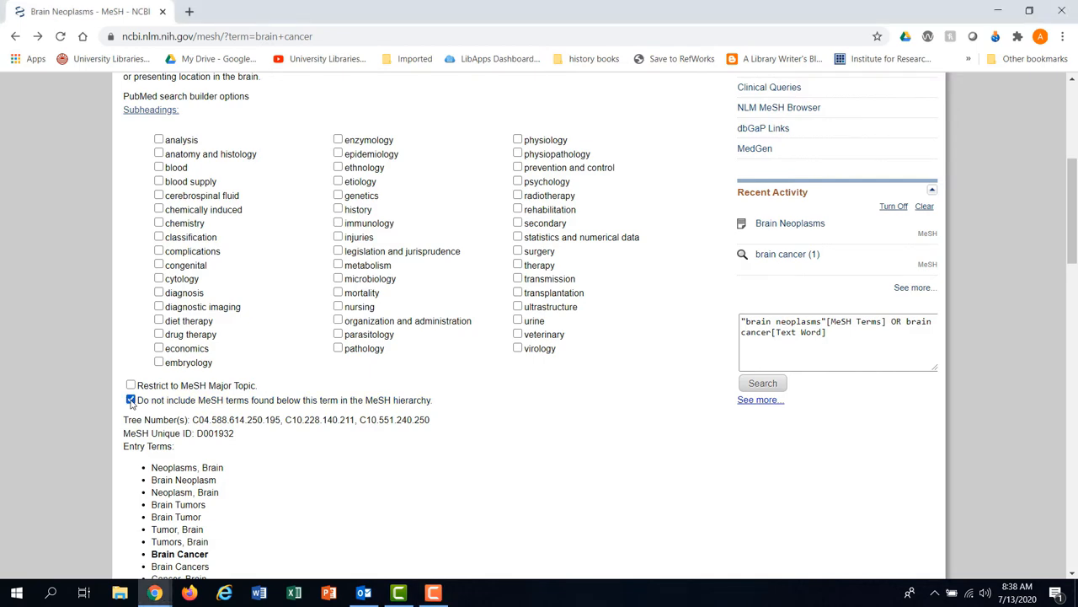
pyautogui.scroll(3)
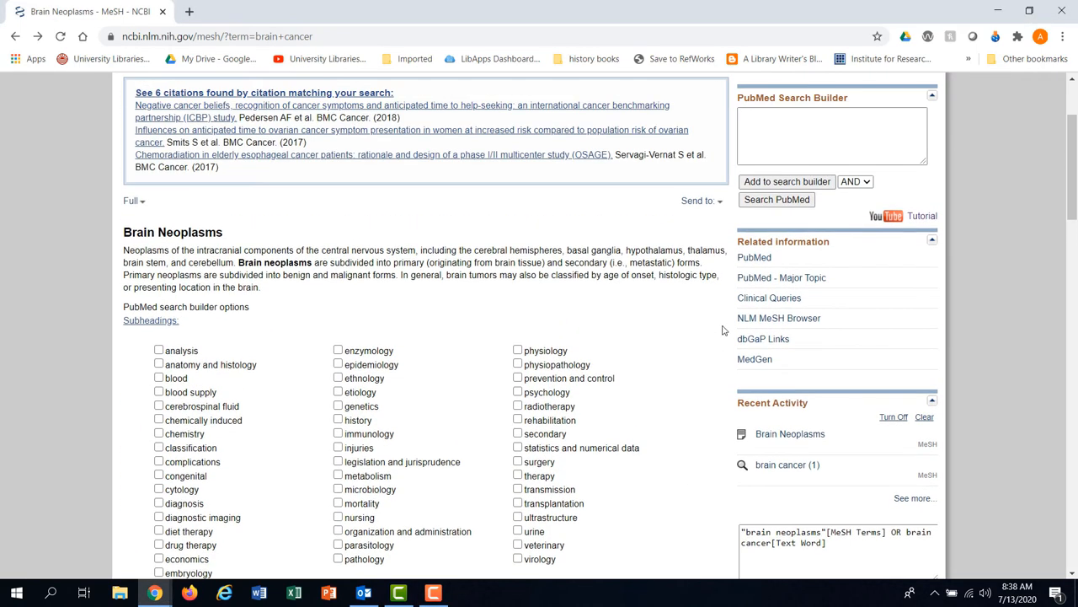
# Limit Brain Neoplasms to the prevention and control subheading and run it in PubMed
pyautogui.scroll(-3)
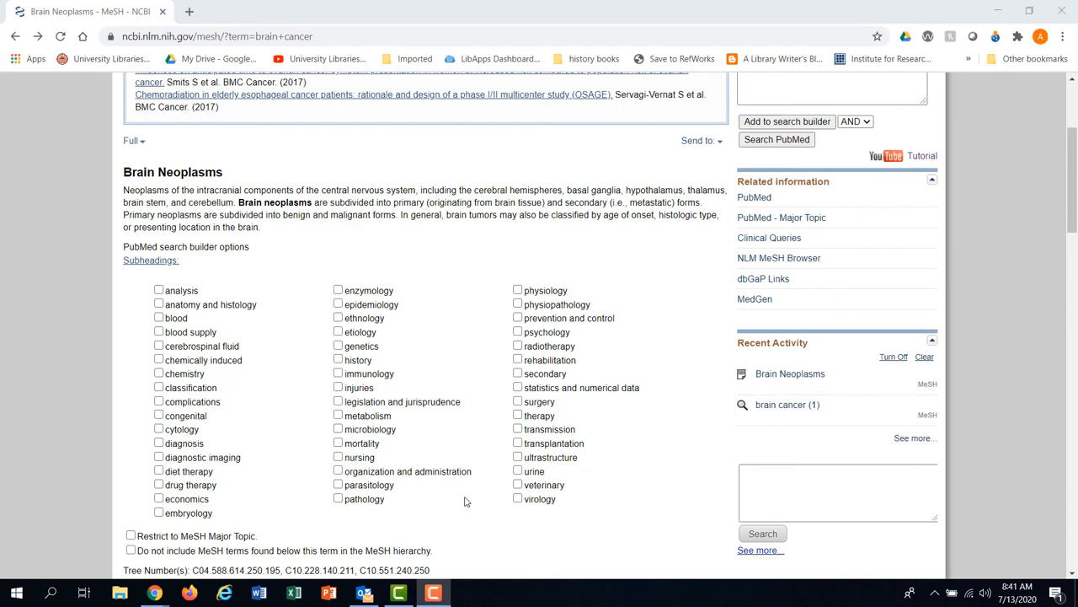
pyautogui.moveTo(487, 496)
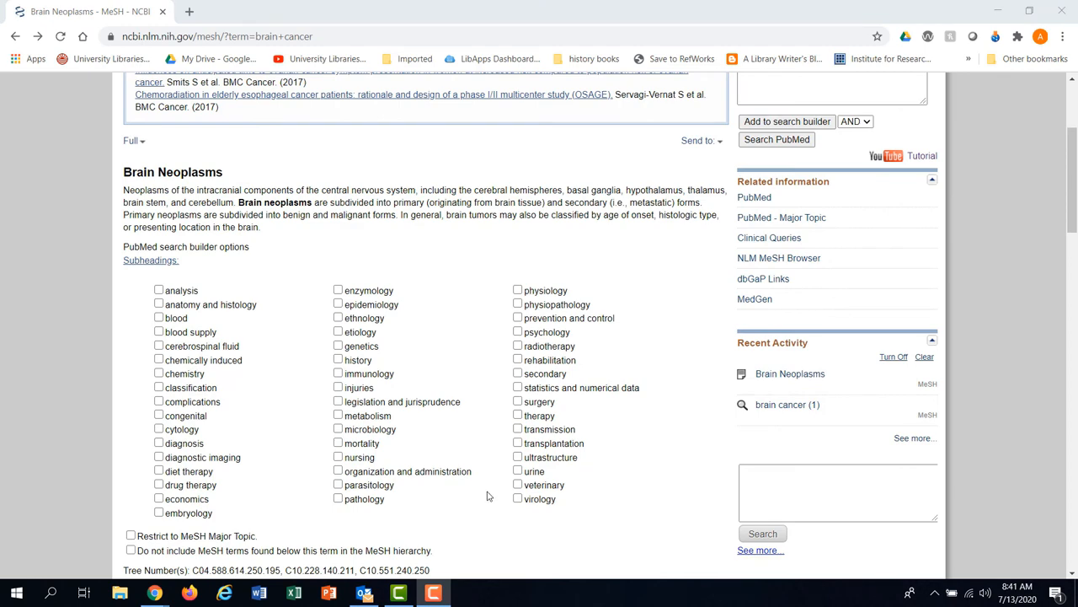
pyautogui.moveTo(471, 502)
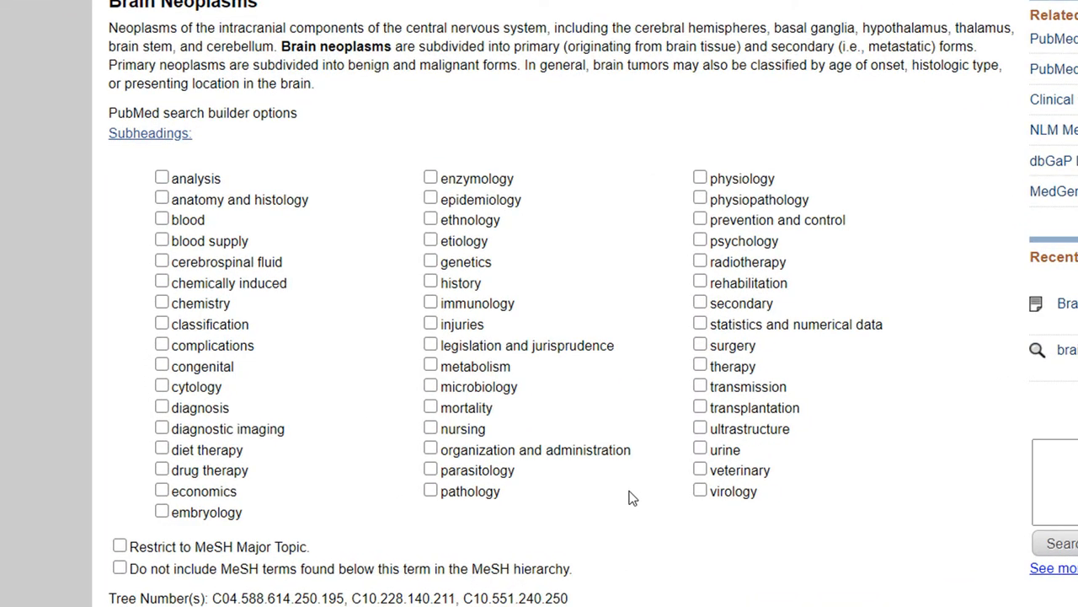
pyautogui.moveTo(627, 424)
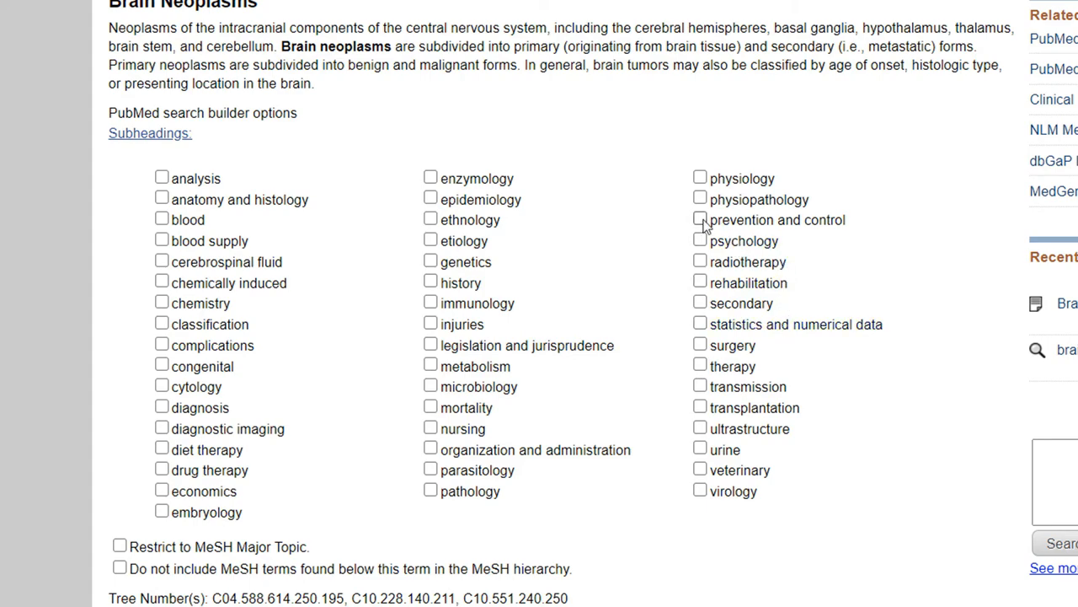
pyautogui.click(700, 219)
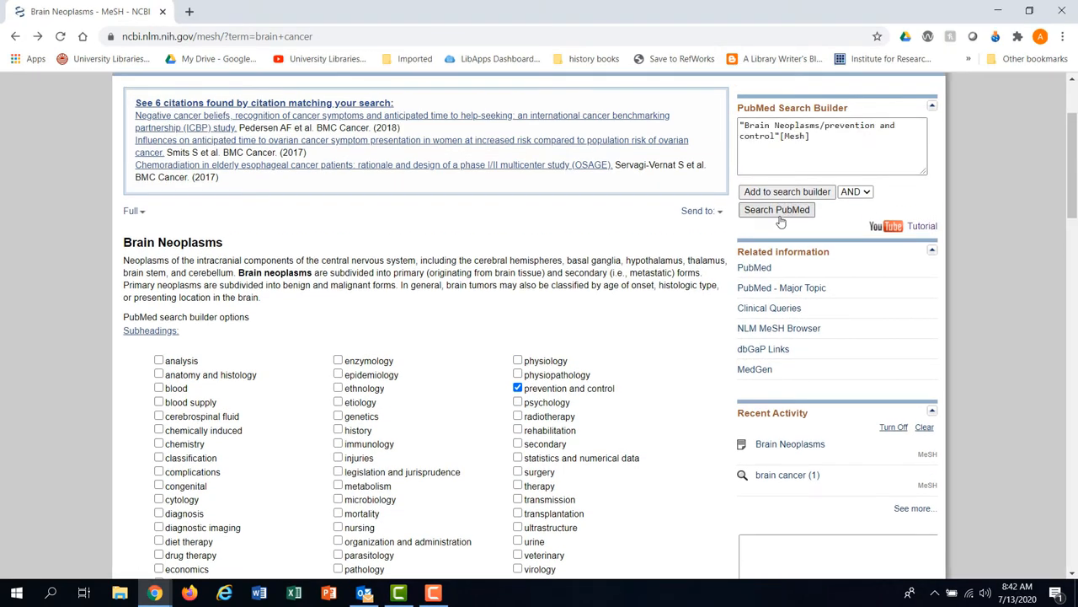
pyautogui.click(775, 209)
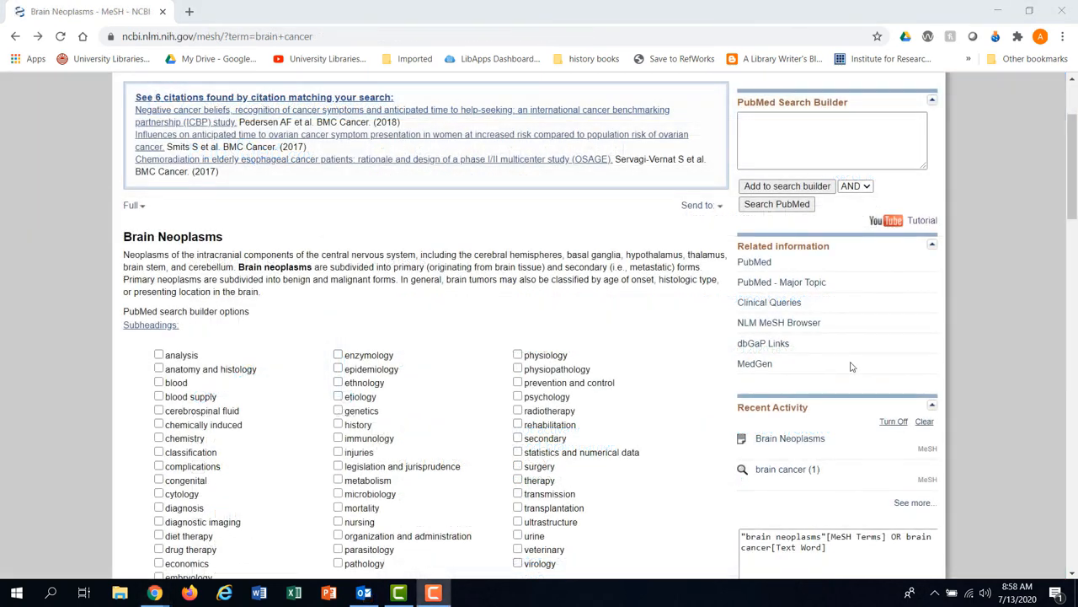
pyautogui.moveTo(859, 327)
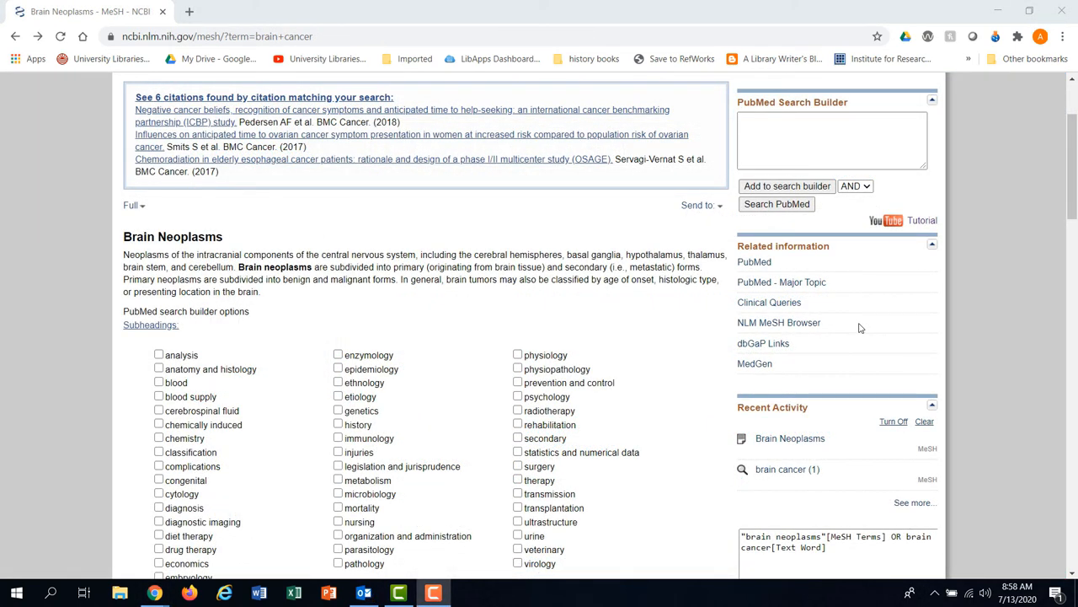
pyautogui.moveTo(863, 273)
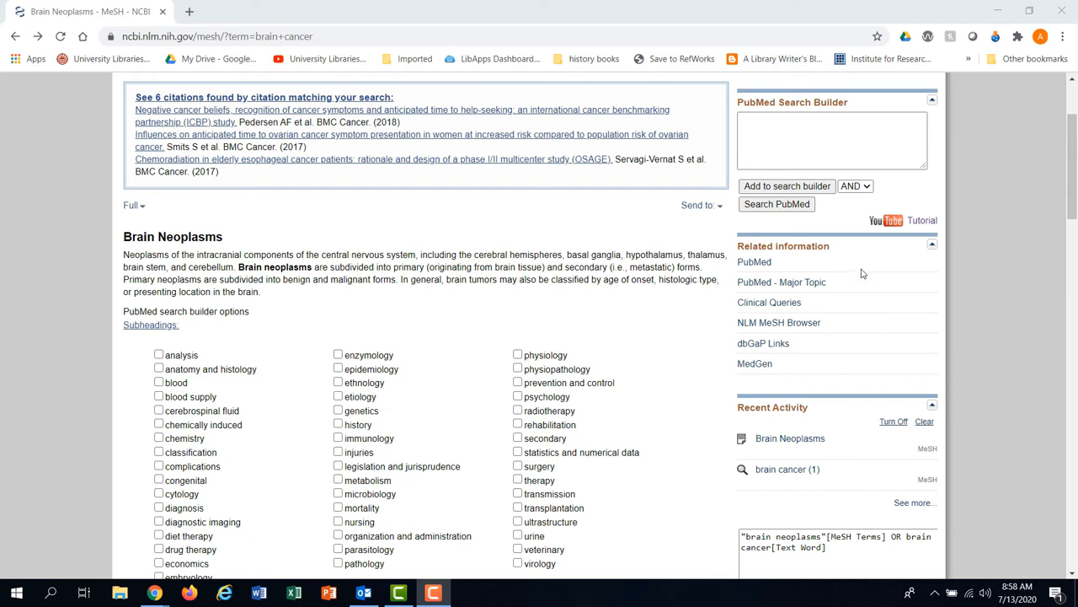
# Combine Brain Neoplasms/metabolism and /prevention and control in the builder with OR
pyautogui.click(855, 185)
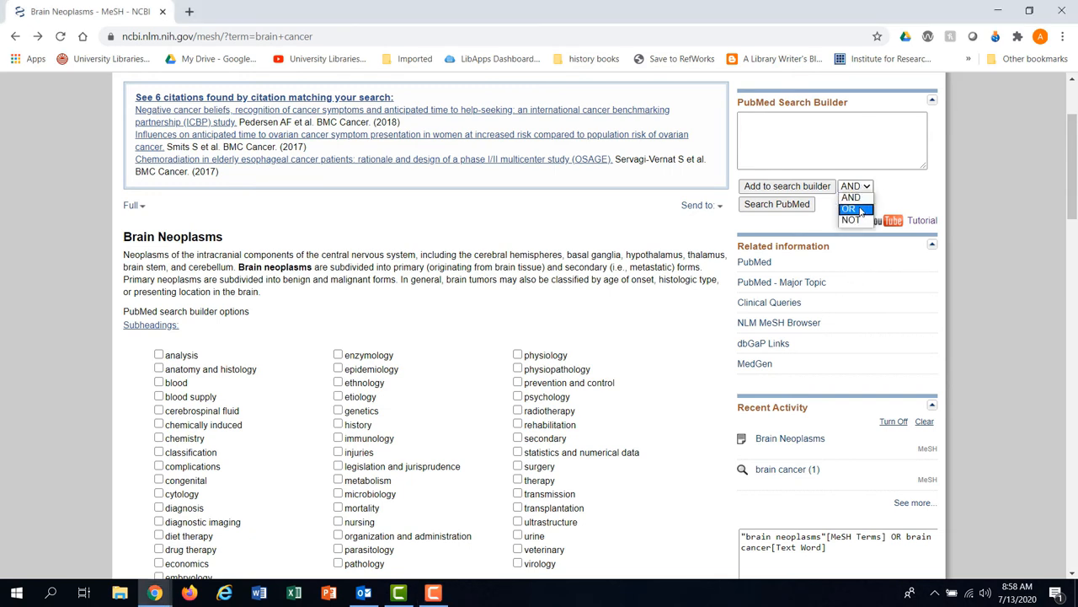
pyautogui.click(850, 209)
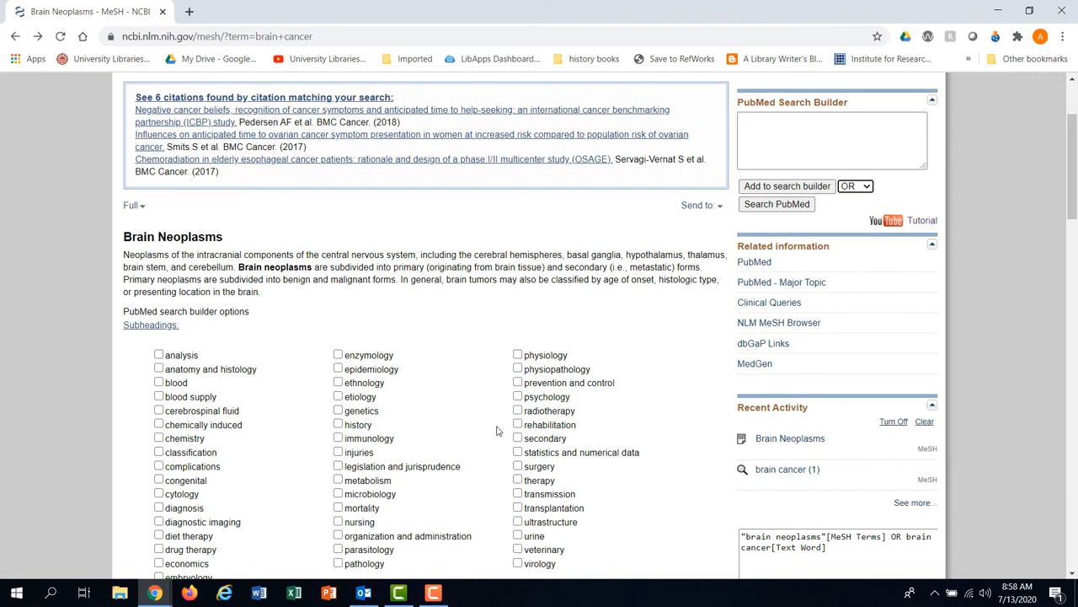
pyautogui.click(337, 480)
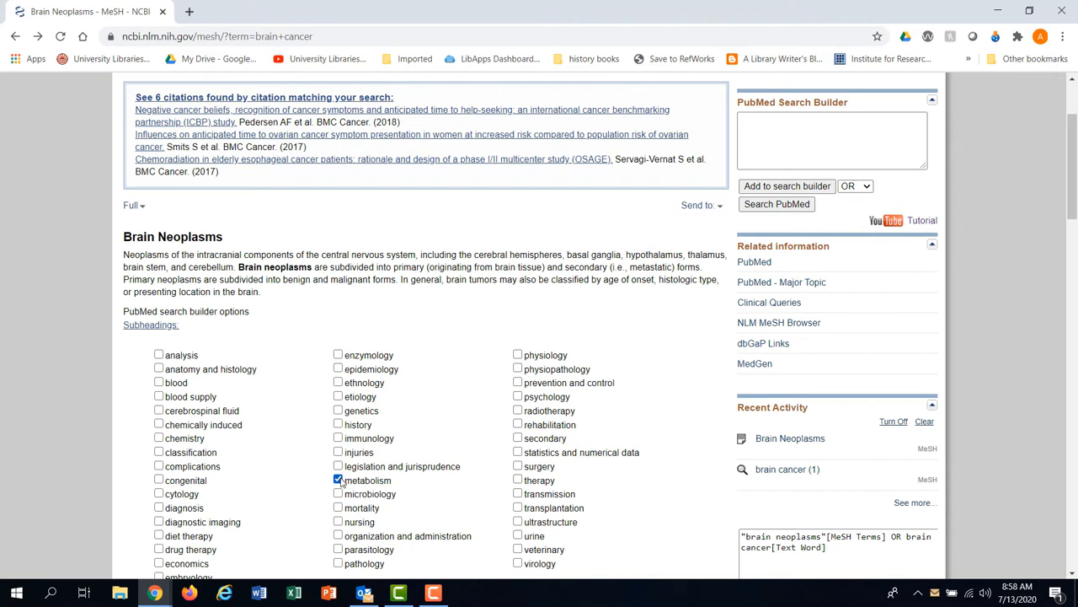
pyautogui.click(337, 480)
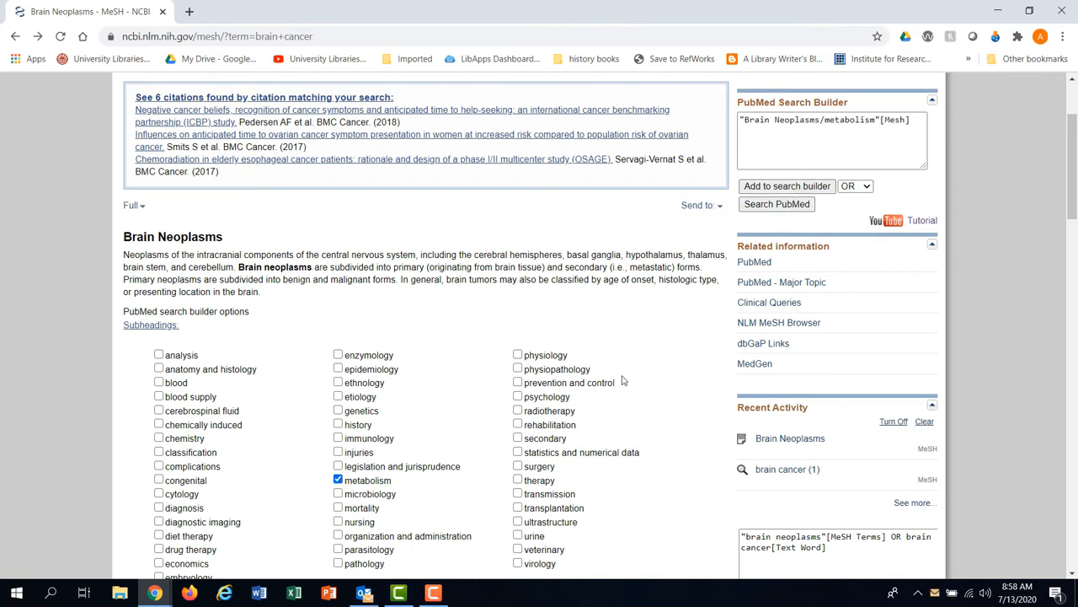
pyautogui.click(518, 383)
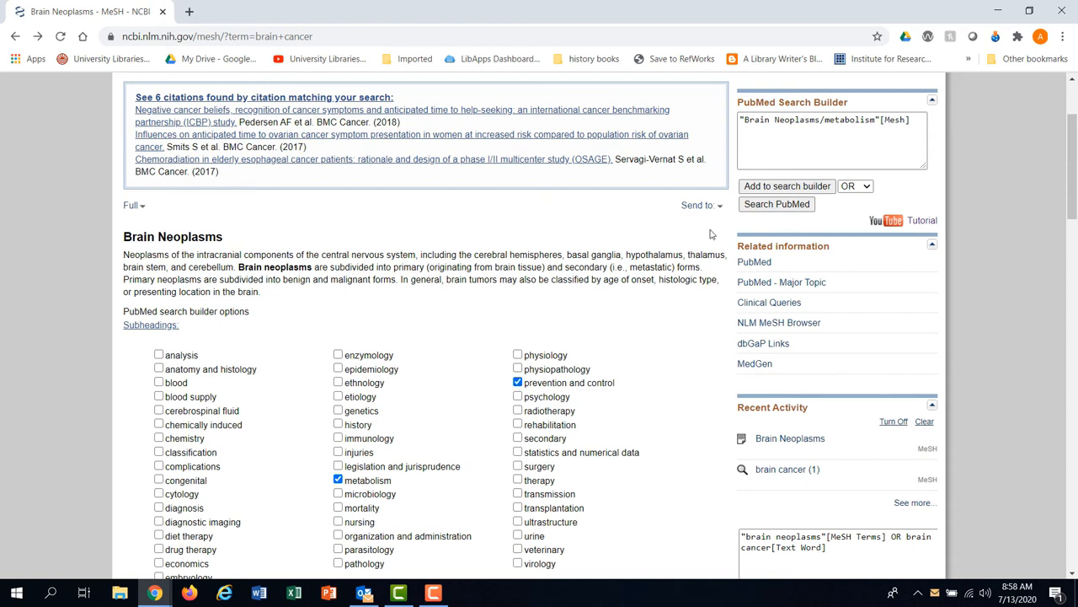
pyautogui.click(785, 185)
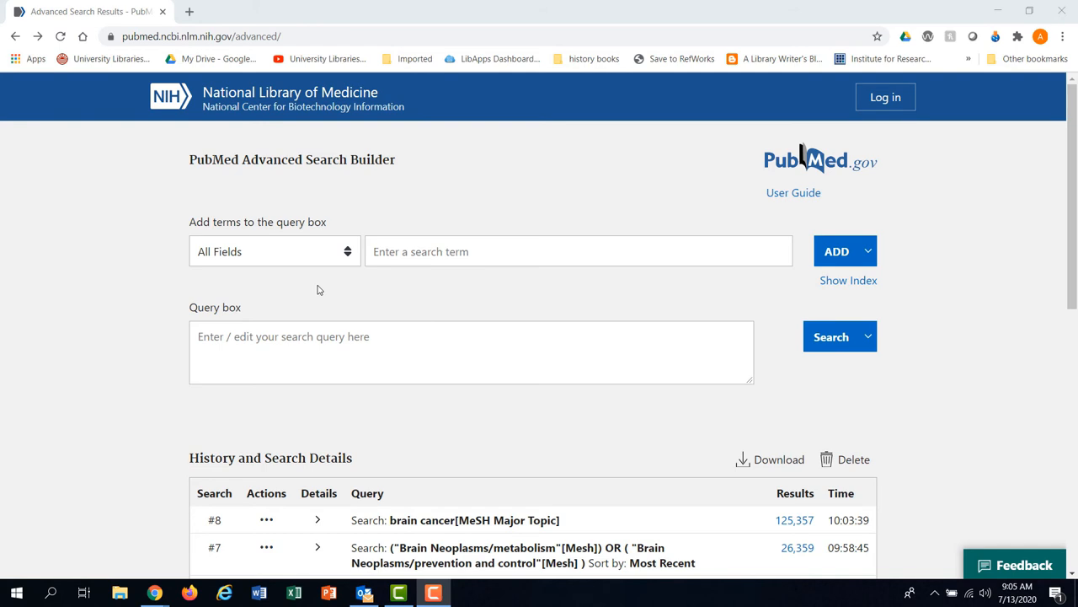
# Show the Advanced Search Builder's field list with MeSH Major Topic, Subheading and Terms
pyautogui.click(272, 251)
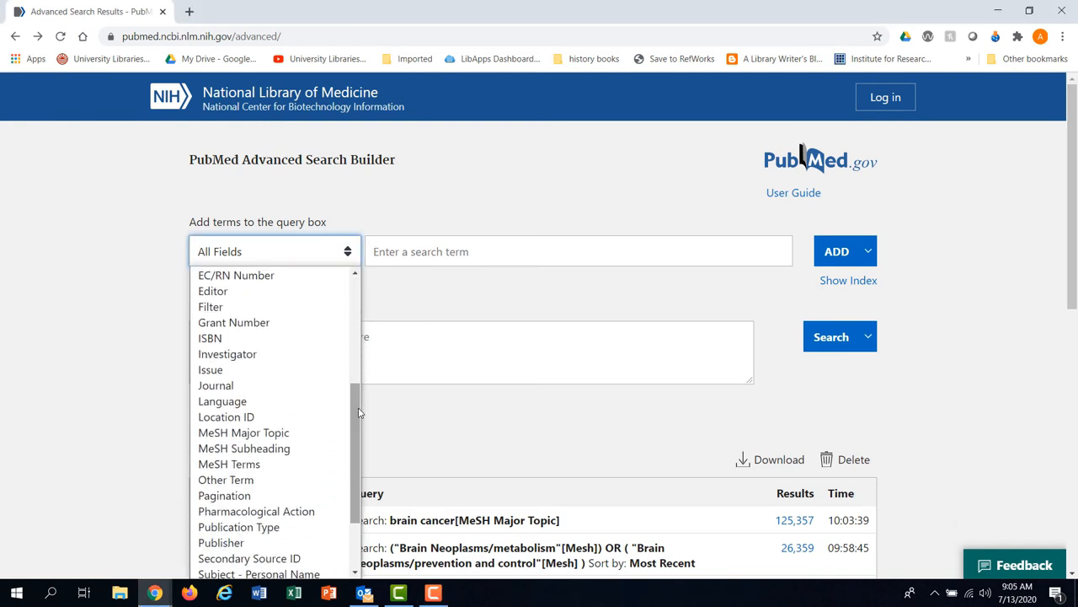
pyautogui.moveTo(243, 448)
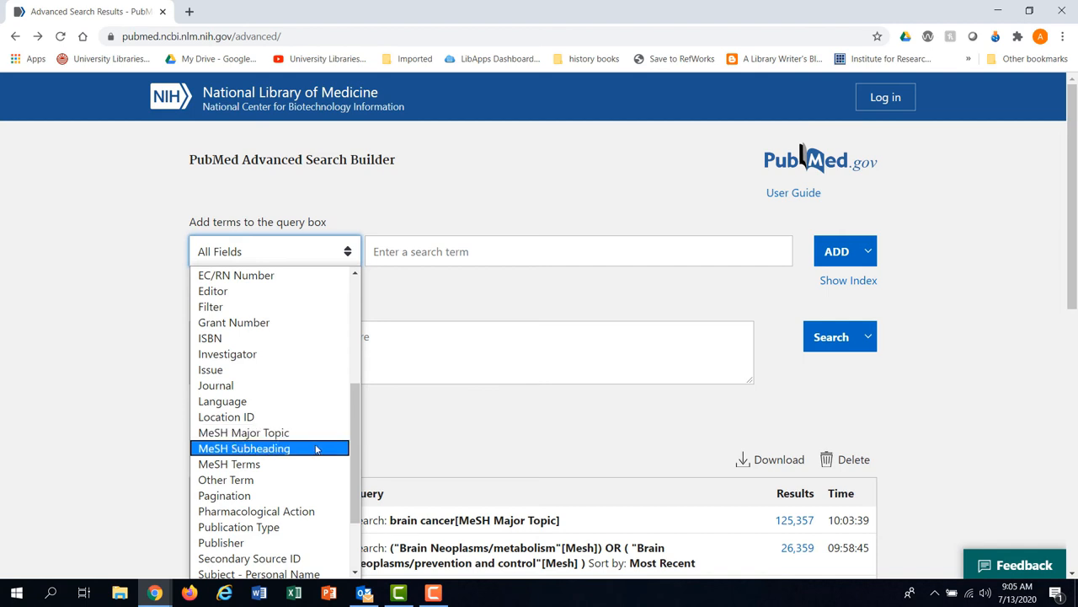